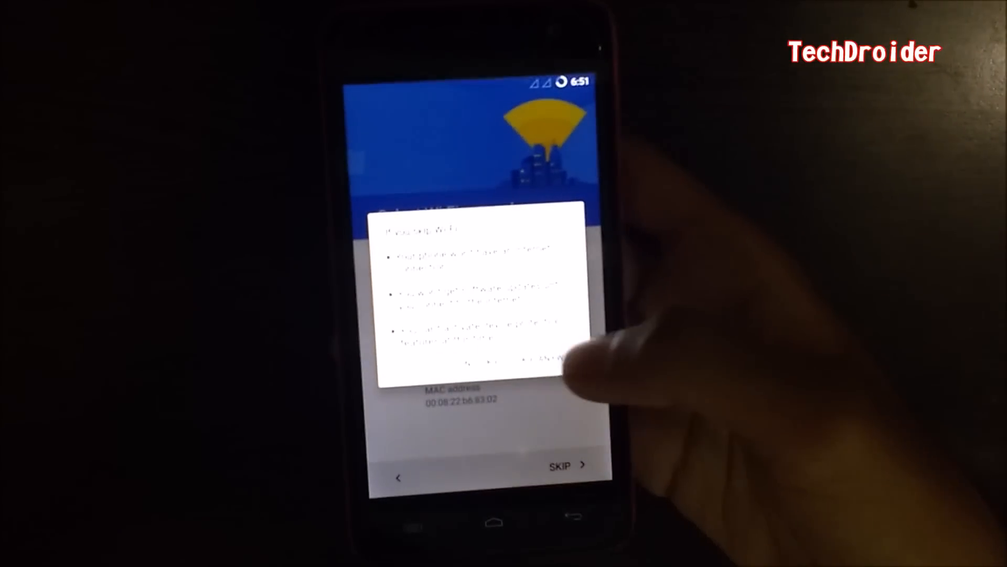
Step: Skip Wi-Fi setup anyway and continue past the cellular data and location services steps
click(559, 463)
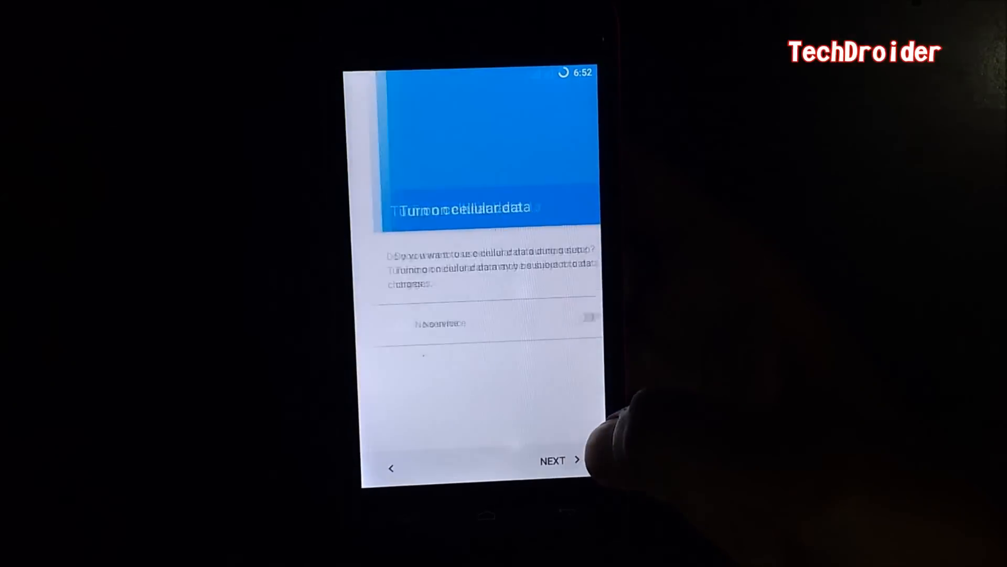
click(553, 460)
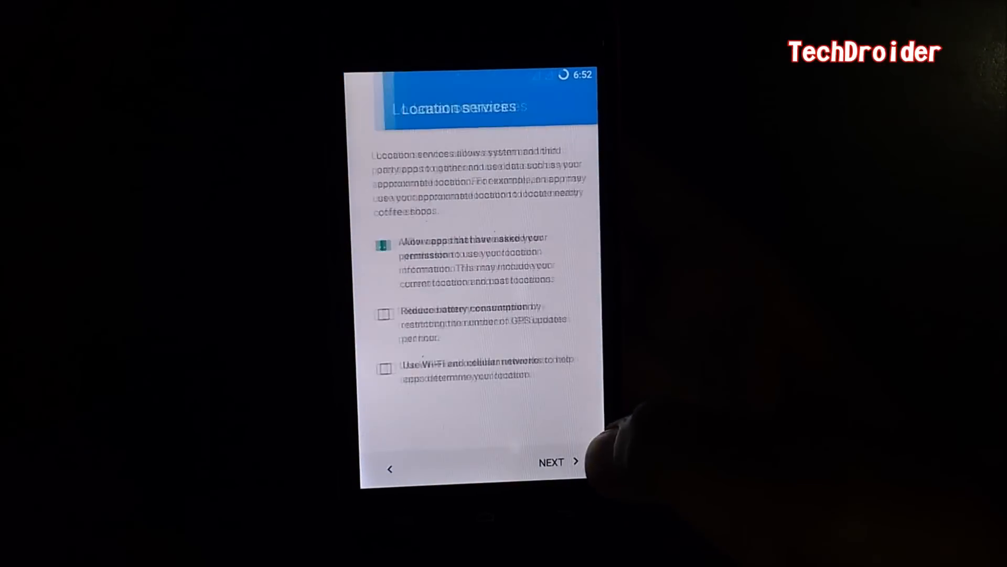
click(551, 461)
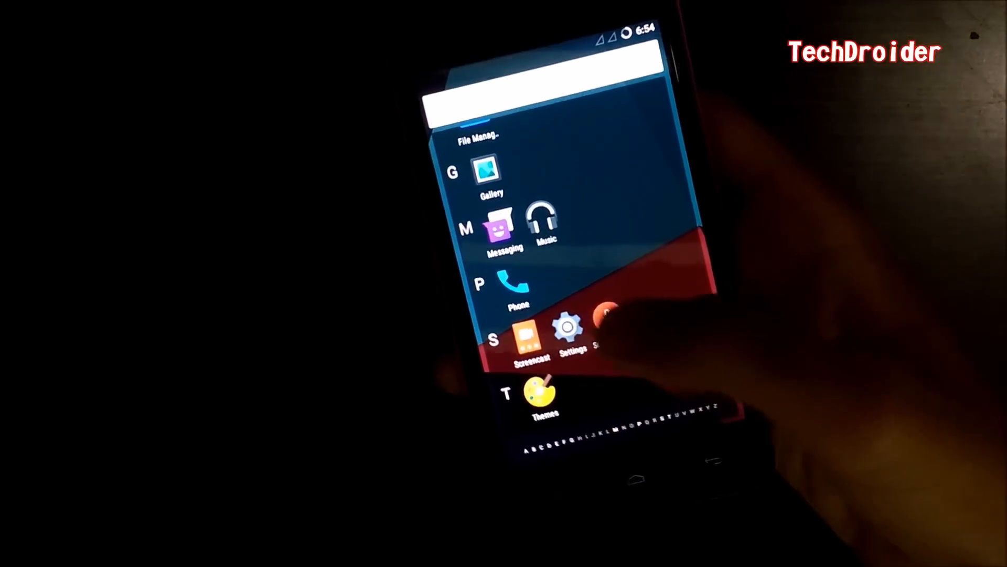
Step: Open Settings and scroll down the list toward About phone
click(564, 334)
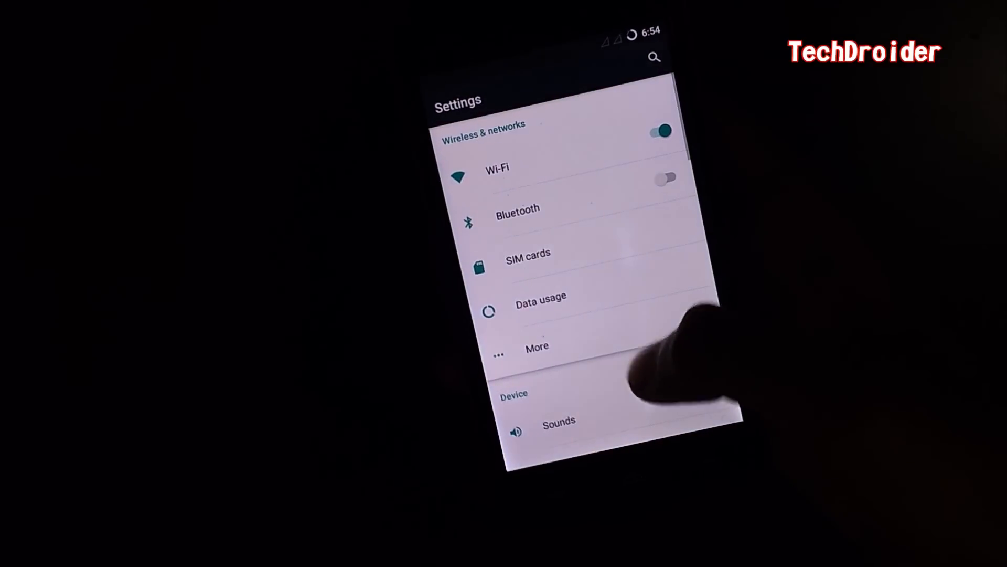
scroll(down, 3)
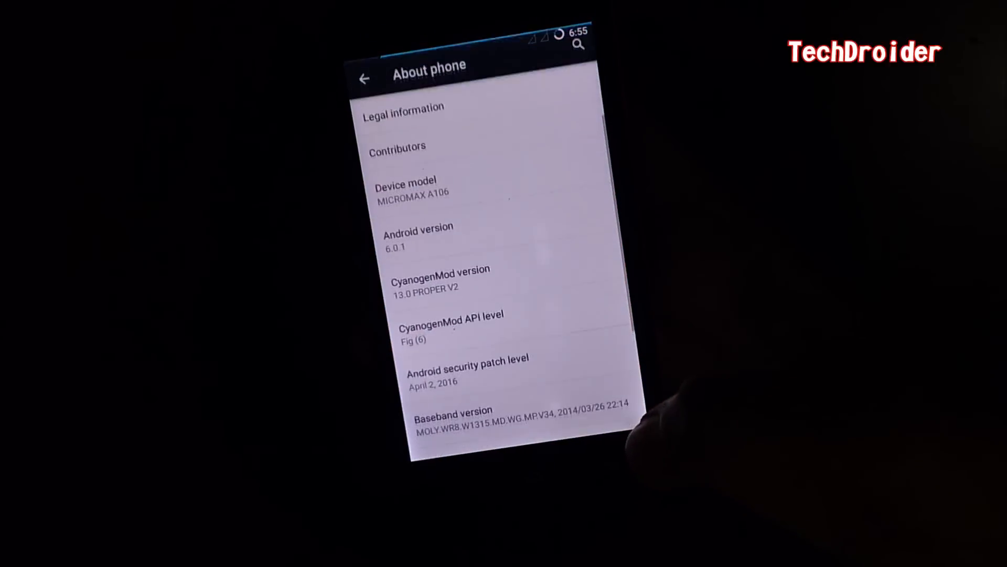
scroll(down, 3)
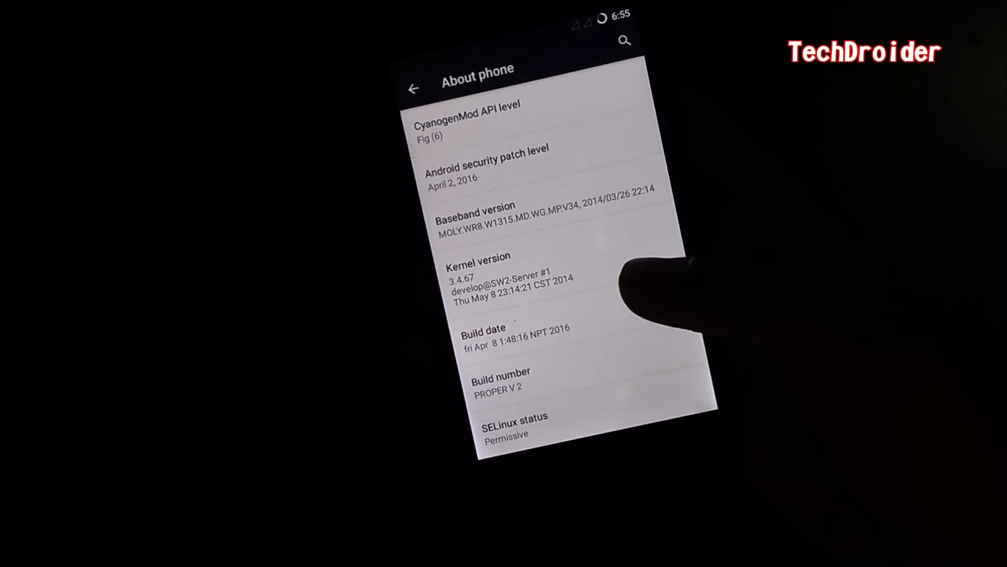
scroll(down, 3)
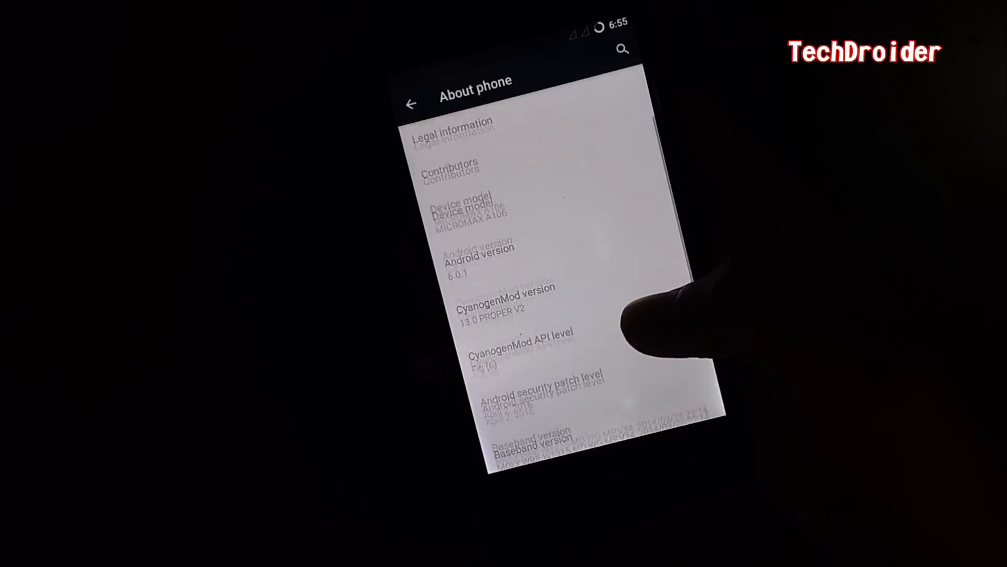
scroll(down, 3)
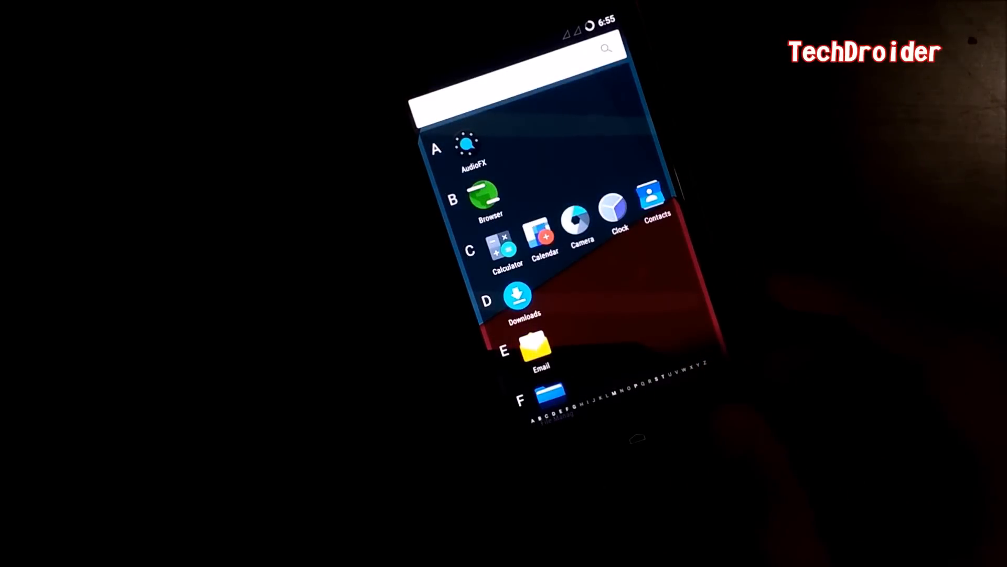
Step: Scroll the app drawer down to later apps like File Manager, Gallery and Settings
scroll(down, 3)
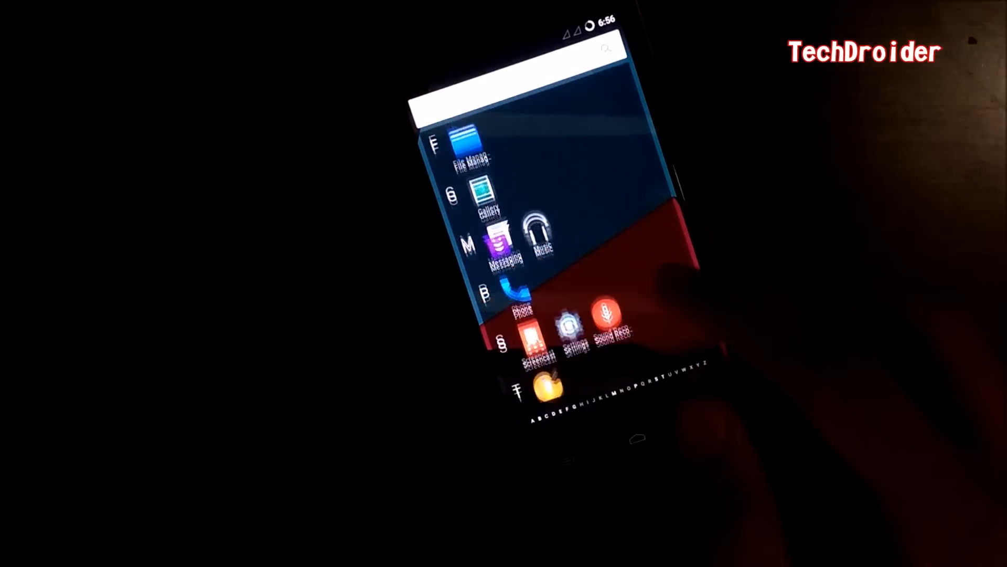